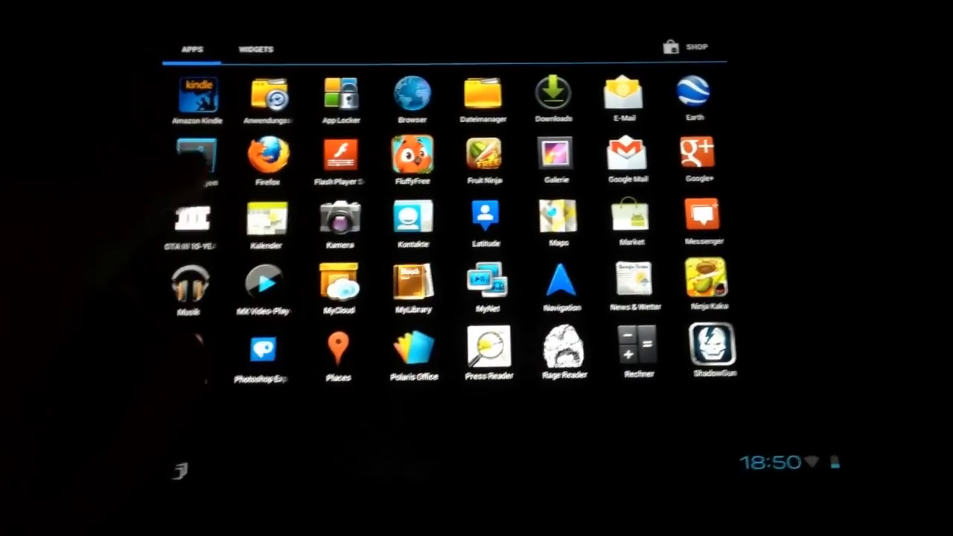
# Step: From the app drawer, open Einstellungen and view the Datenverbrauch data usage page
pyautogui.click(255, 48)
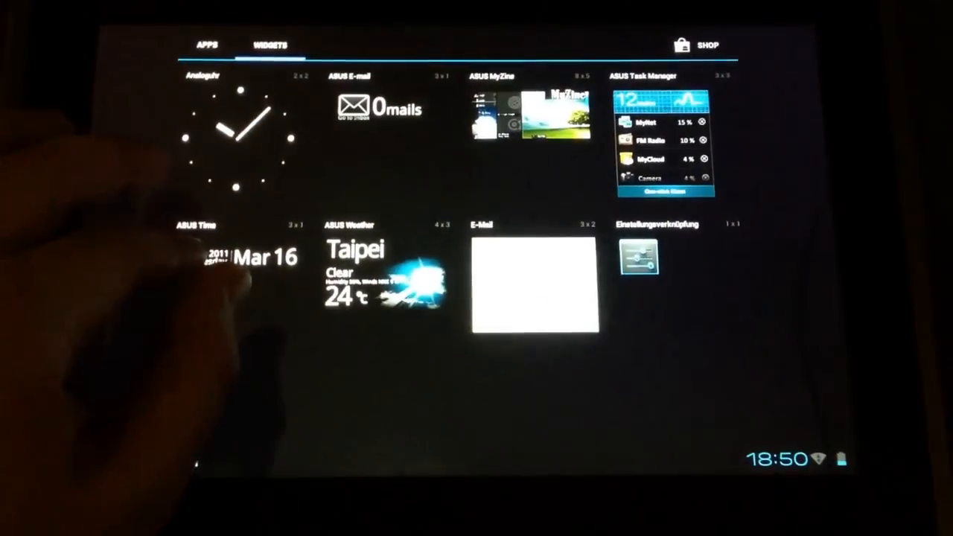
pyautogui.click(210, 45)
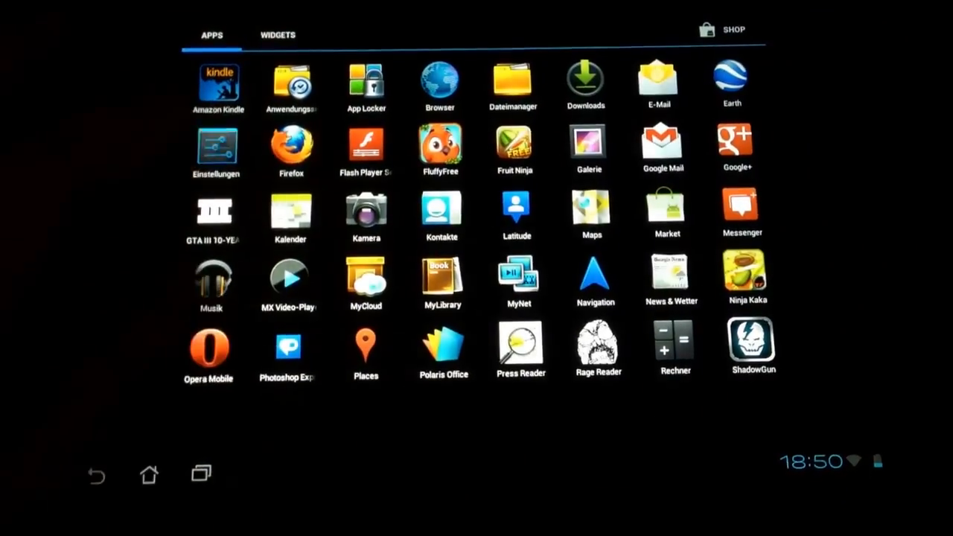
pyautogui.click(215, 148)
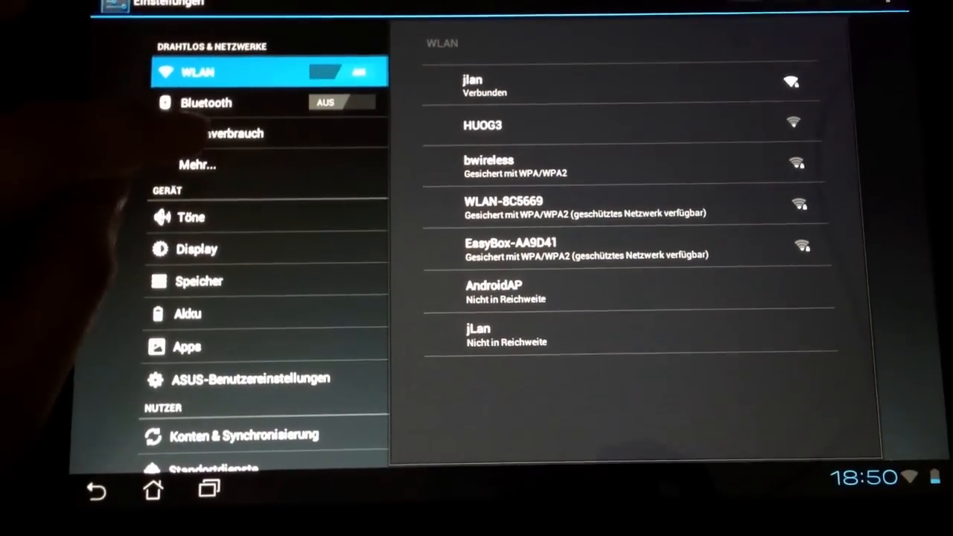
pyautogui.click(235, 133)
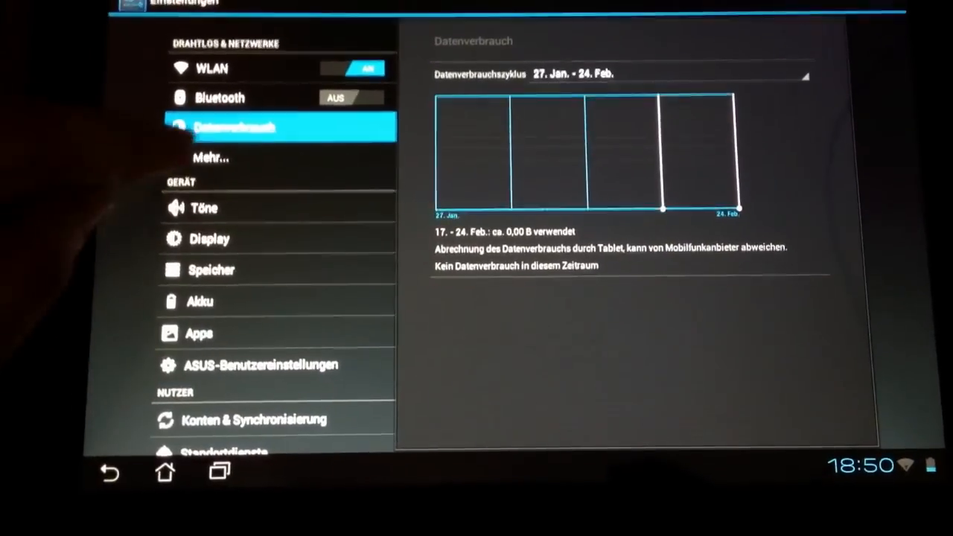
pyautogui.scroll(-3)
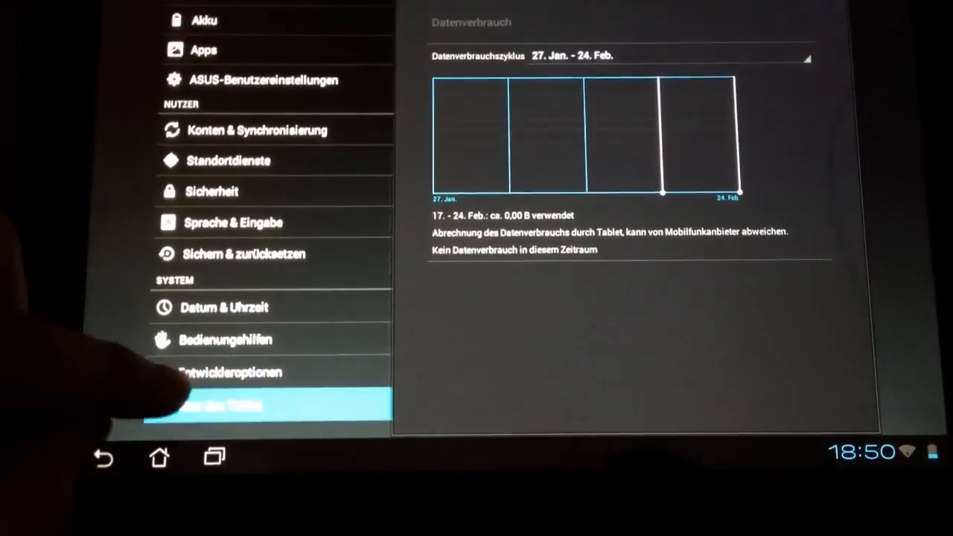